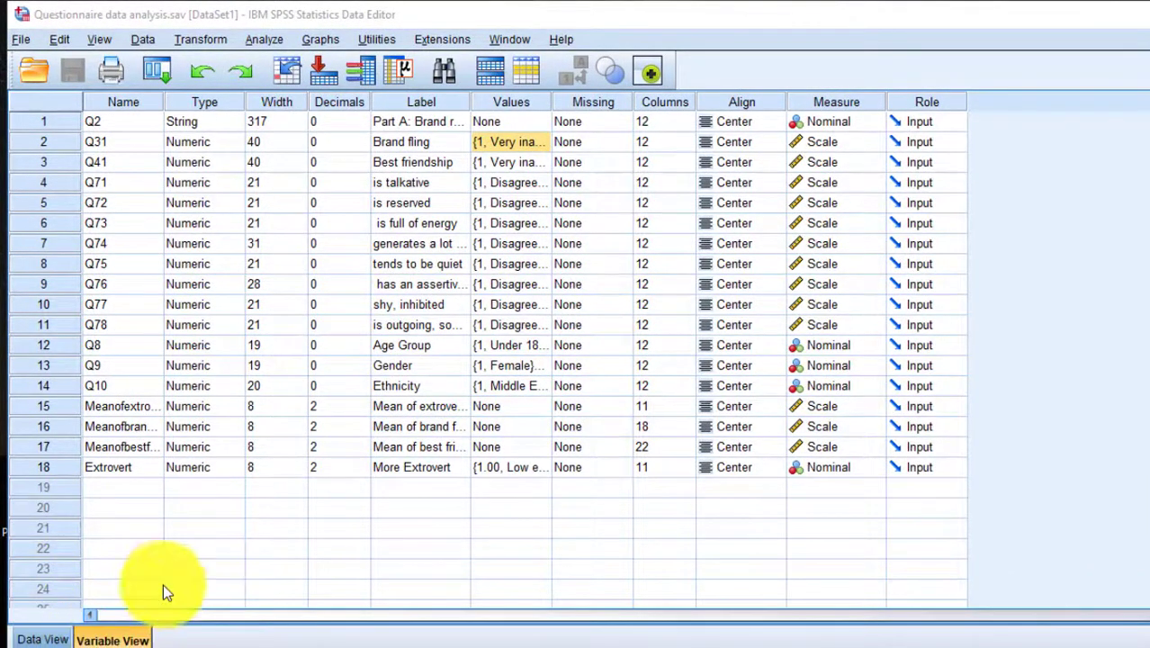
Bring up the Analyze menu's Descriptive Statistics analyses for the questionnaire dataset
click(44, 639)
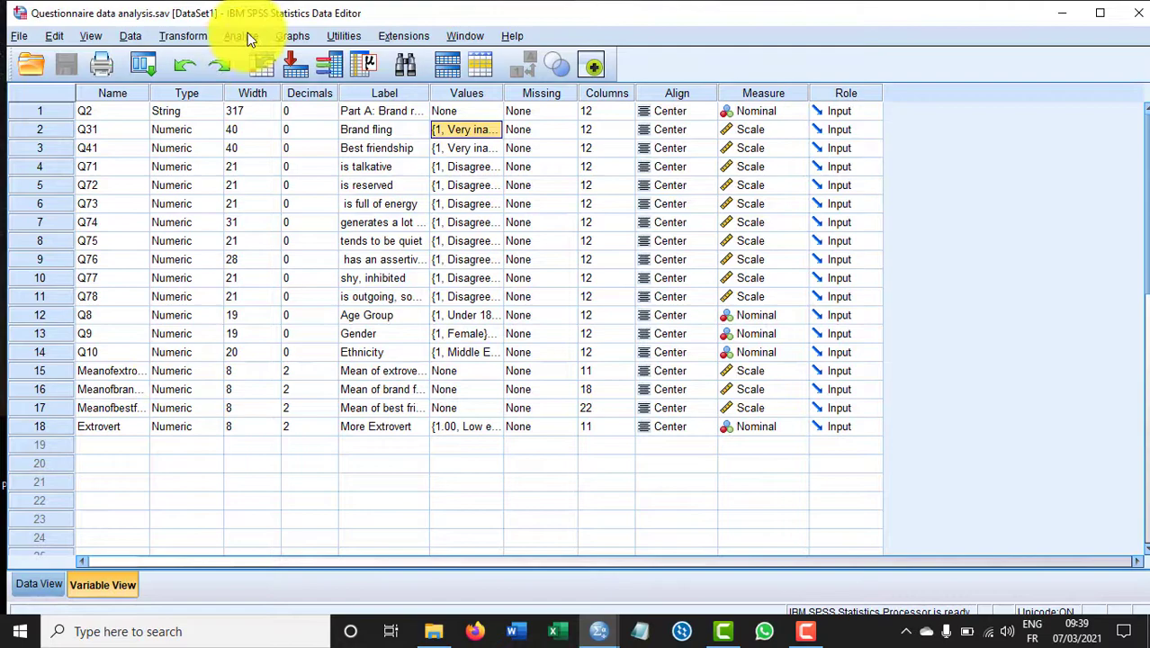
click(236, 36)
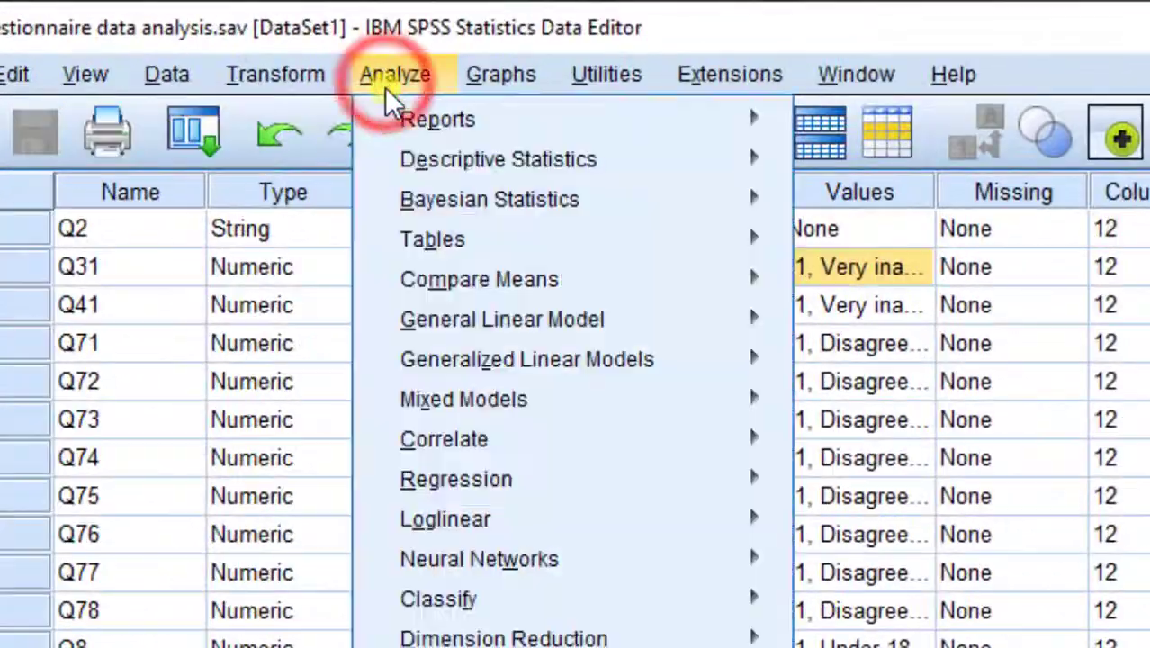
mouse_move(497, 158)
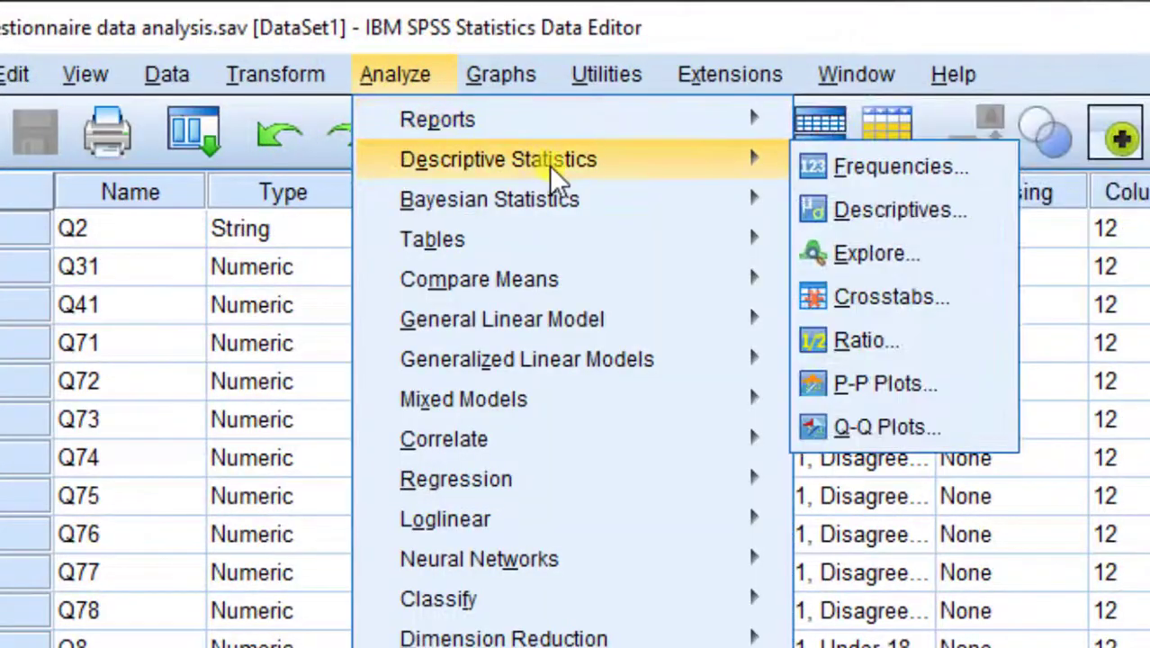
Start a Frequencies analysis and move Age Group and Gender into Variable(s)
click(900, 166)
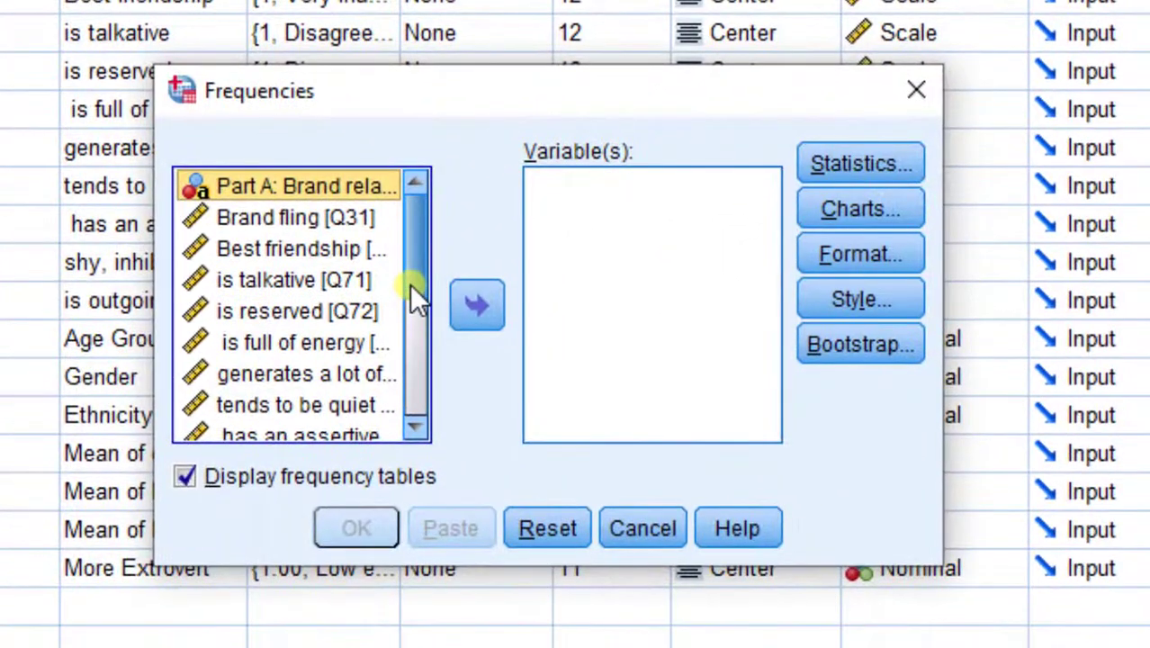
scroll(down, 3)
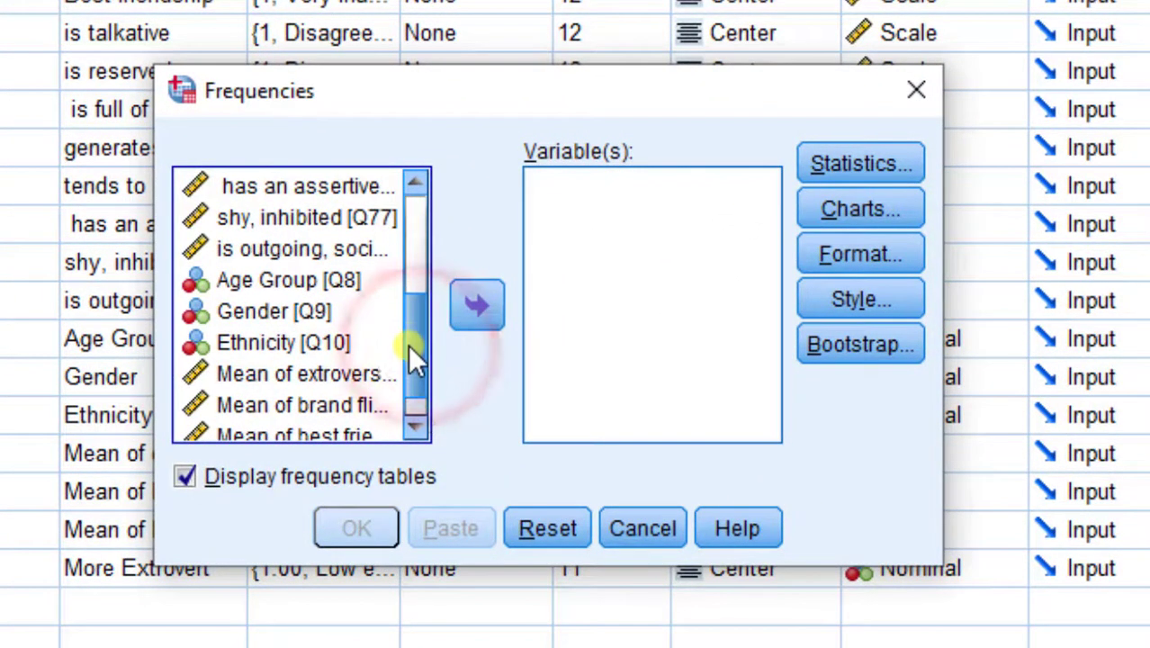
click(273, 310)
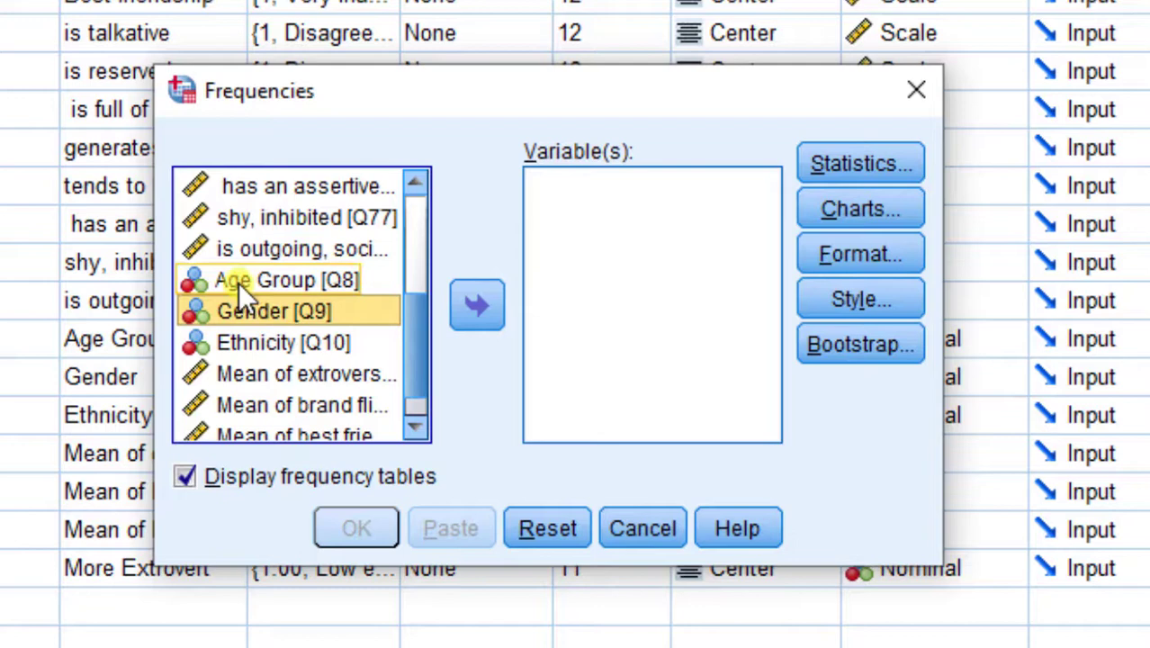
click(284, 281)
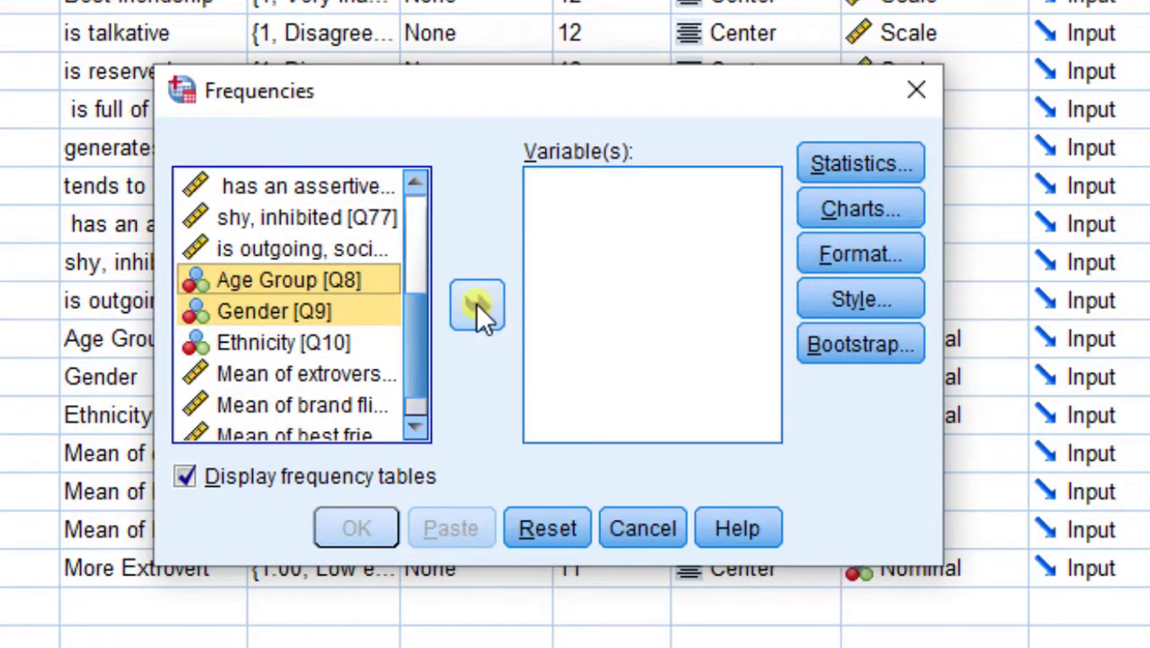
click(475, 306)
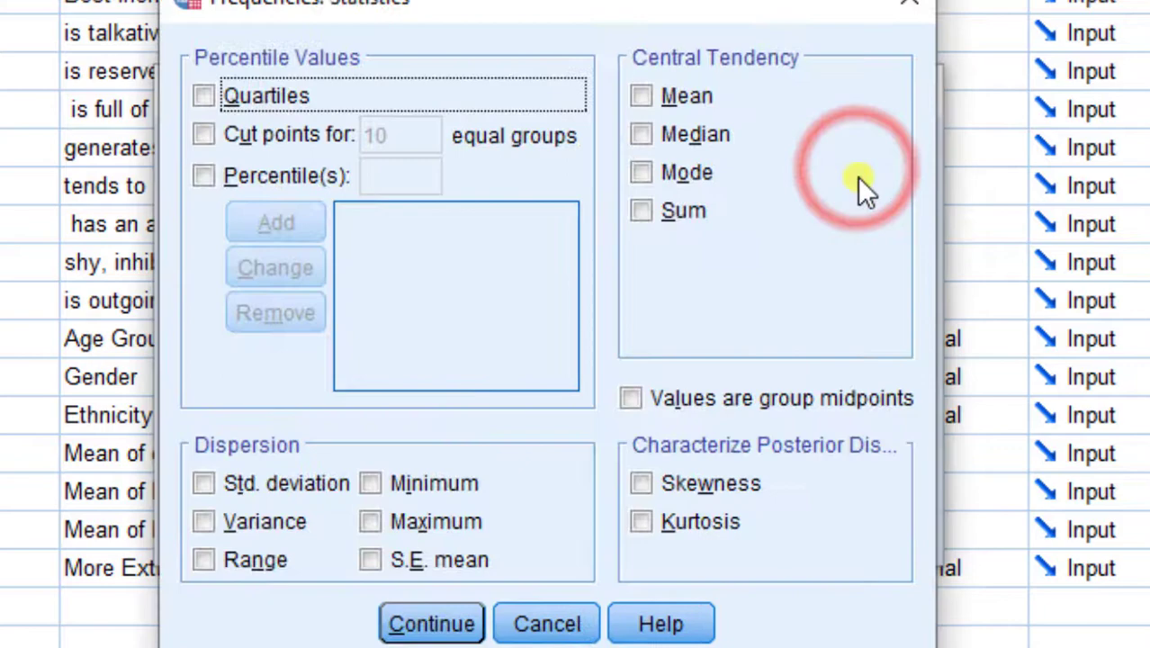
Keep the Charts option at None so no charts are produced
click(431, 623)
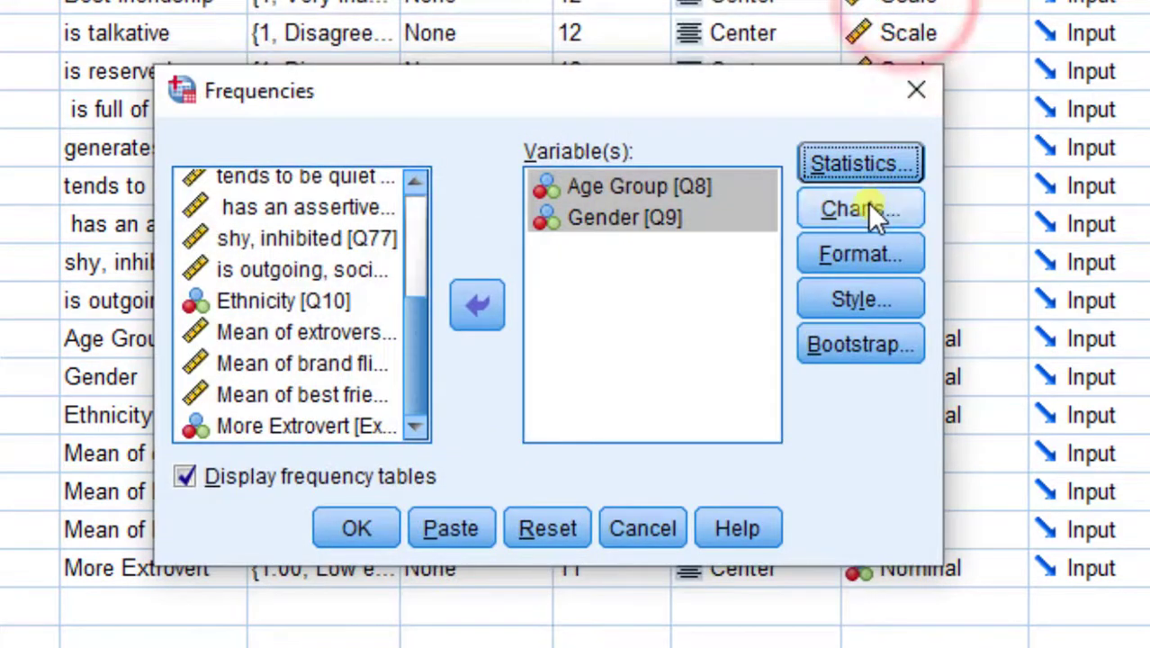
click(860, 209)
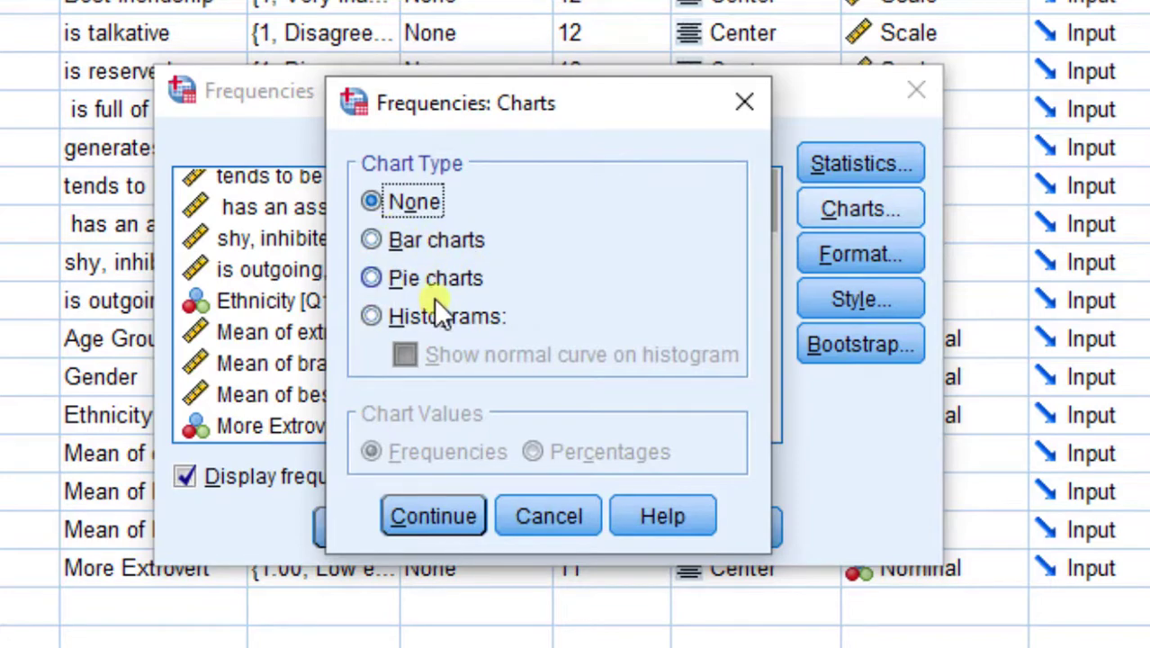
click(432, 515)
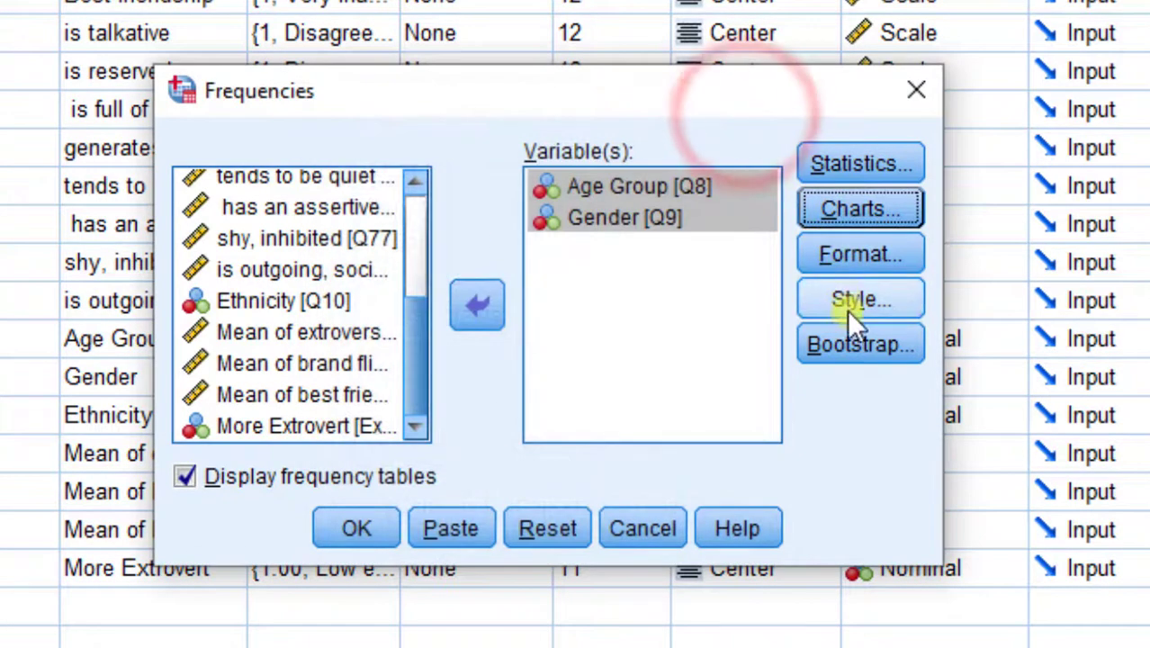
Request mean, median, mode, std. deviation, range, minimum and maximum statistics
click(859, 162)
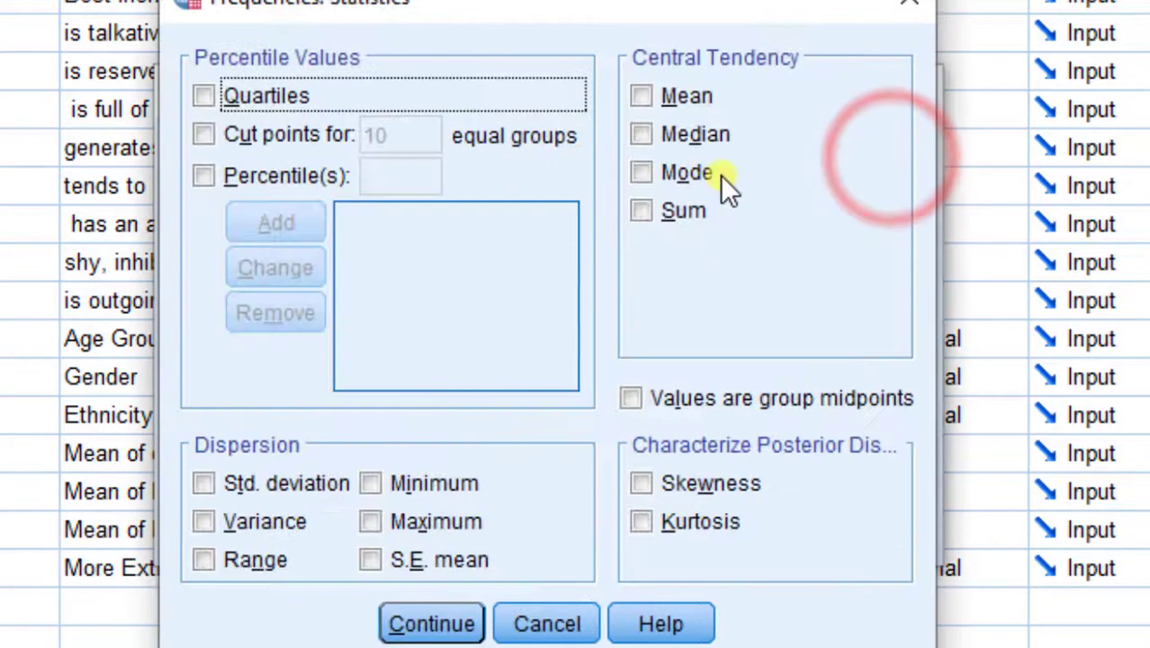
click(640, 97)
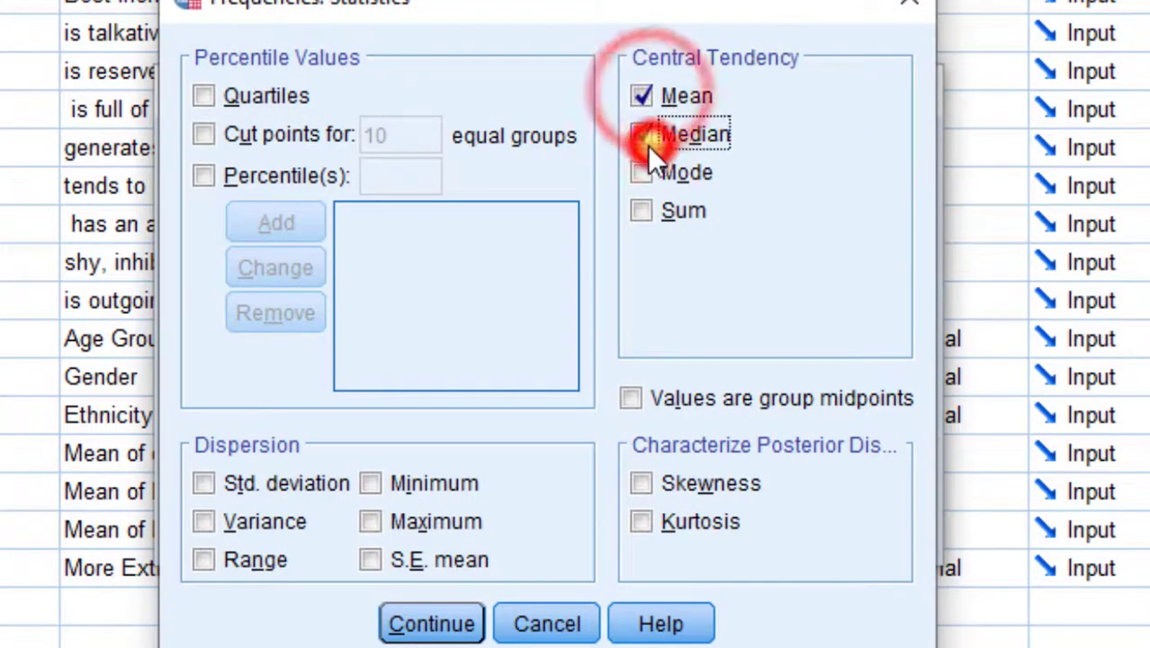
click(641, 133)
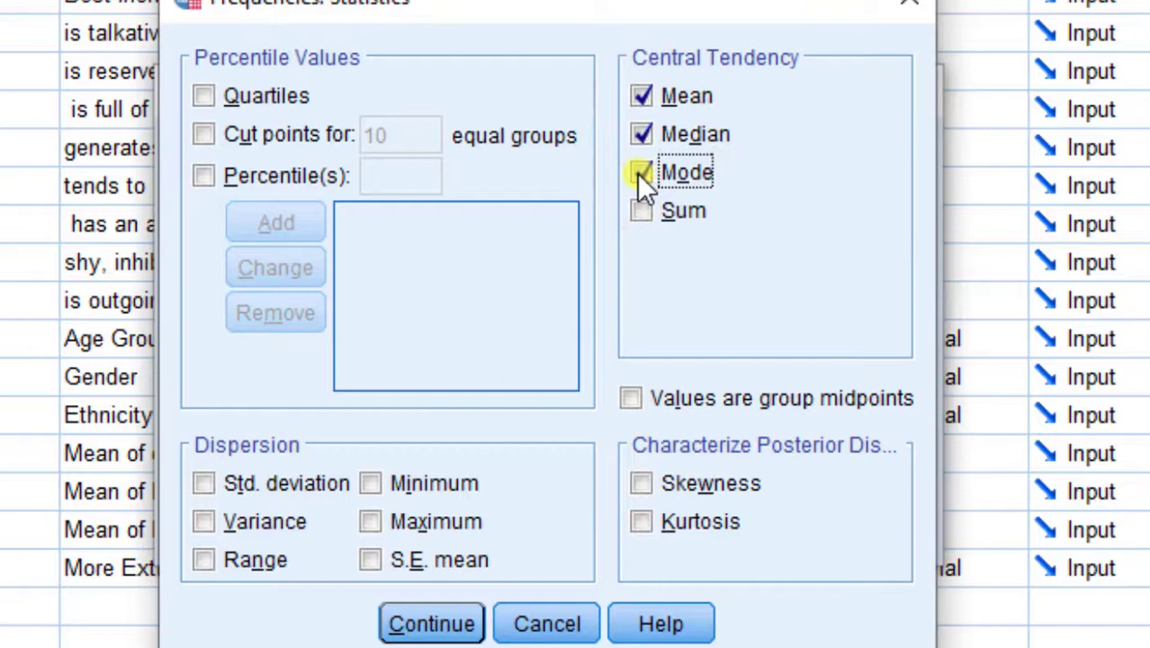
click(641, 172)
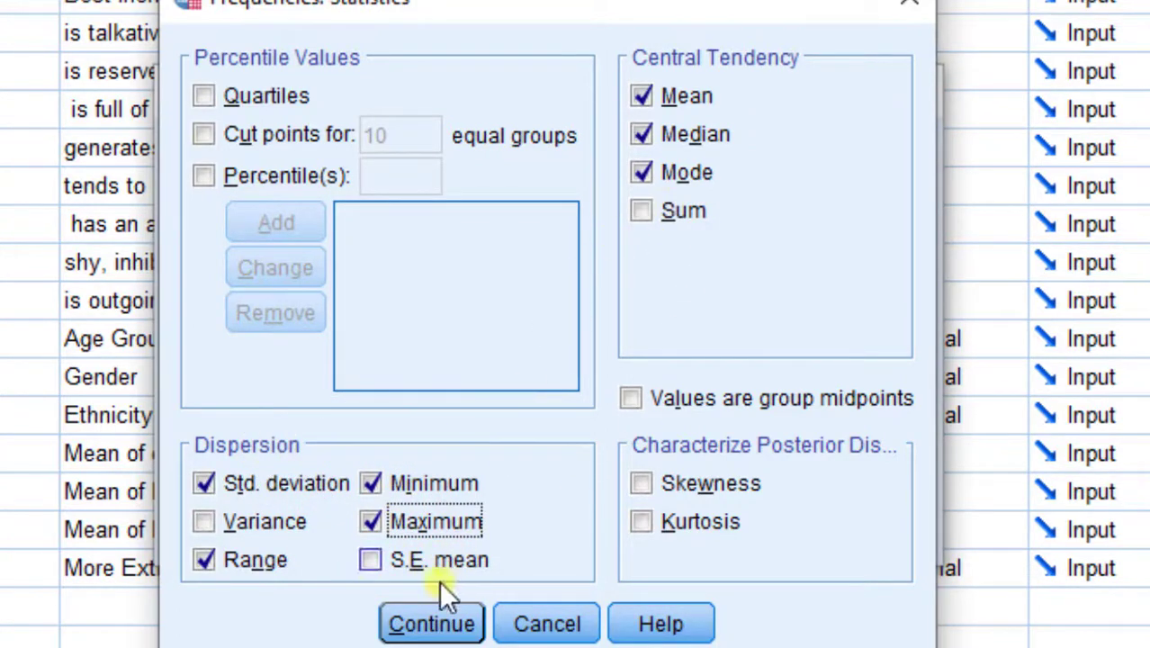
click(431, 622)
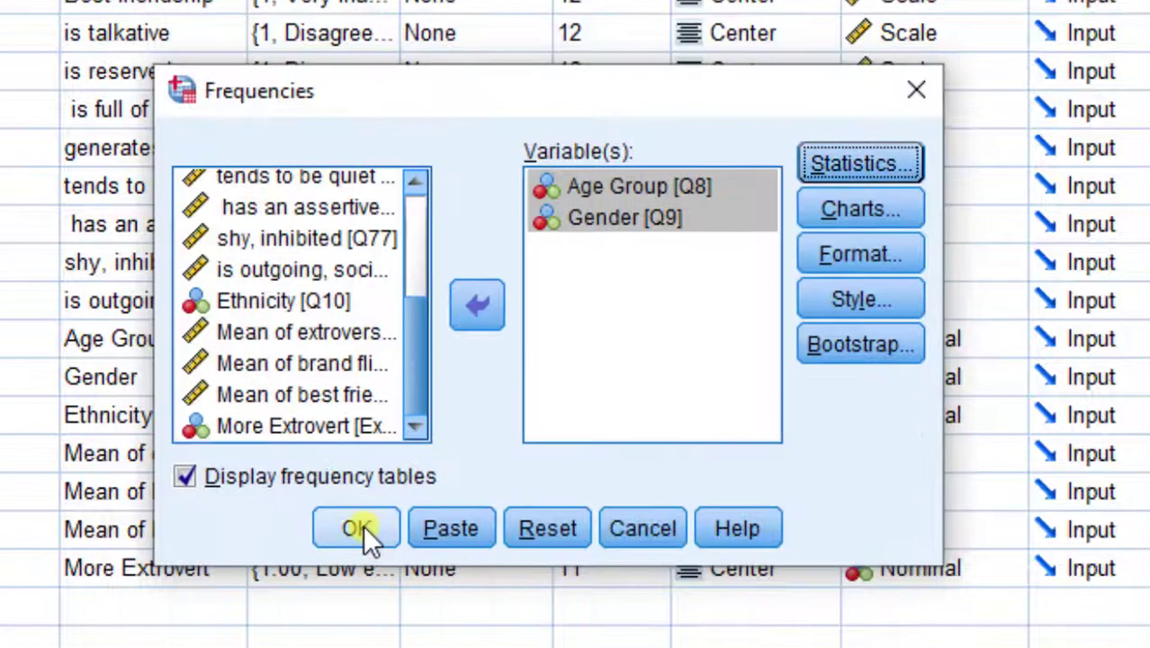
mouse_move(436, 500)
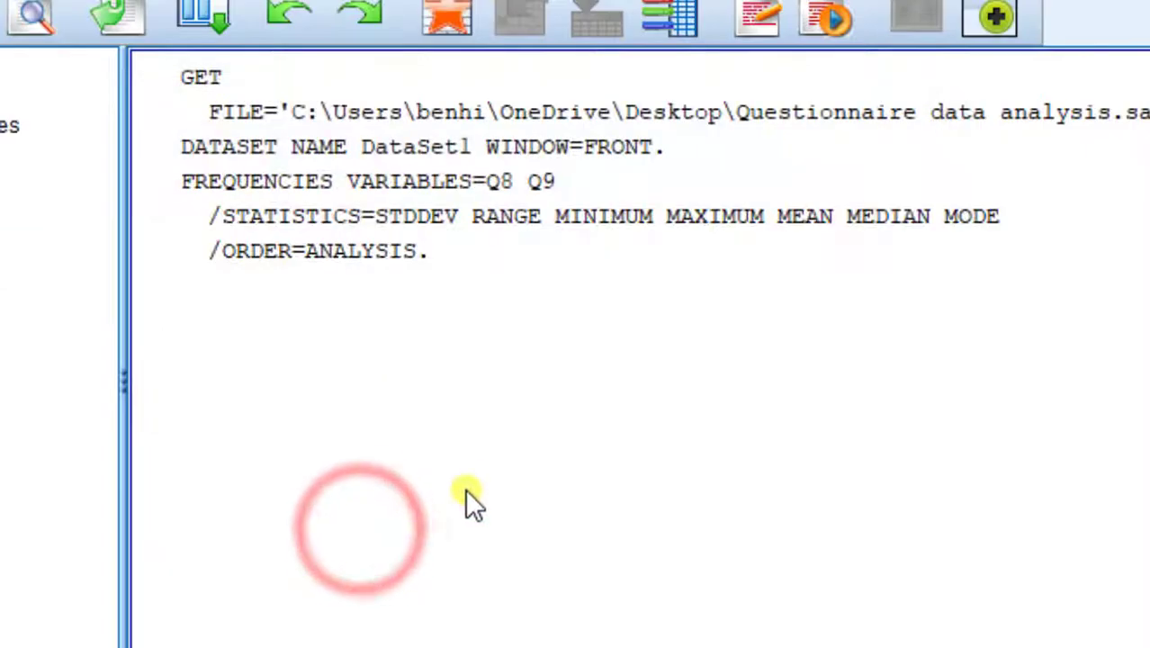
Run Frequencies to produce the Statistics table for Age Group and Gender (107 valid cases)
click(824, 17)
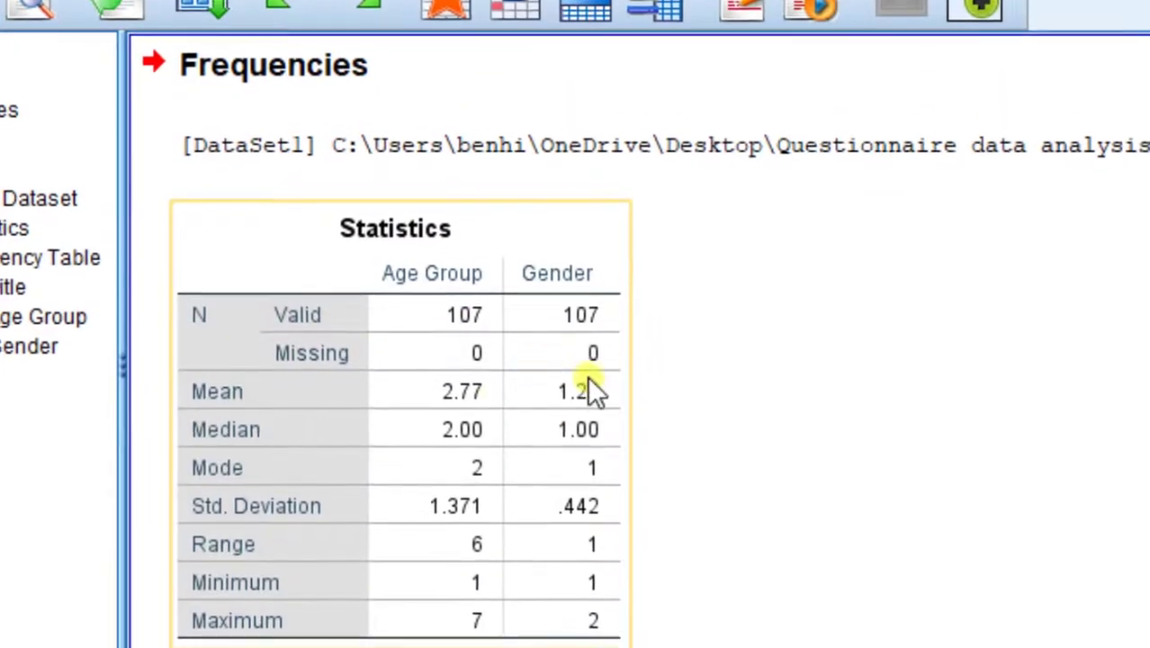
scroll(down, 3)
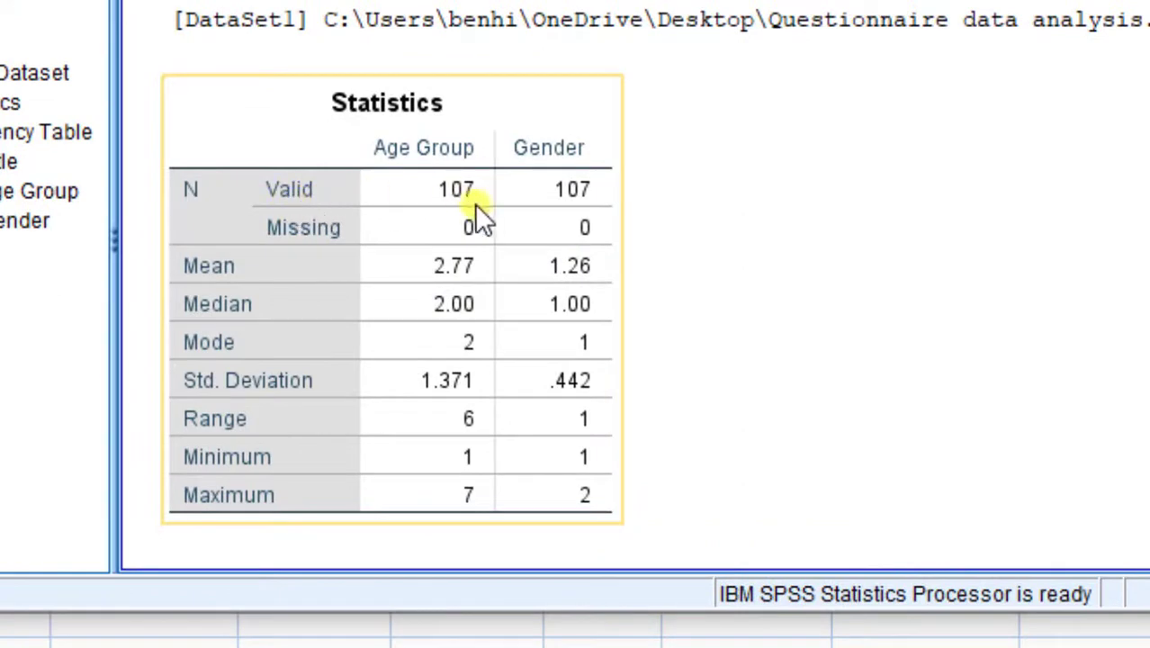
mouse_move(351, 243)
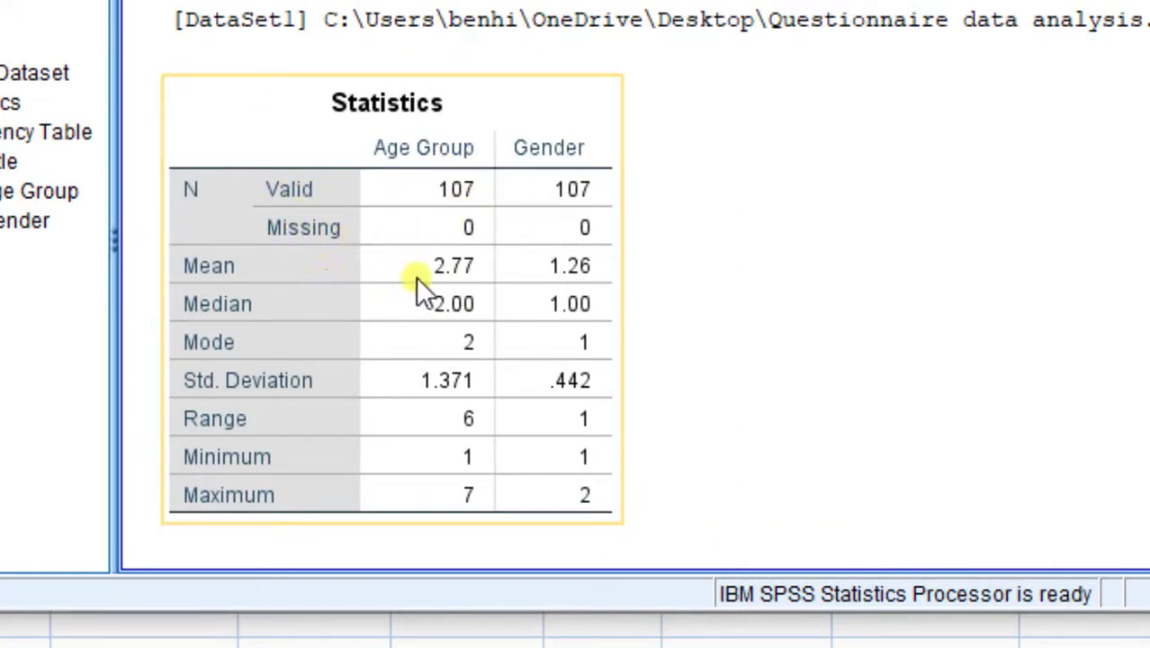
mouse_move(306, 351)
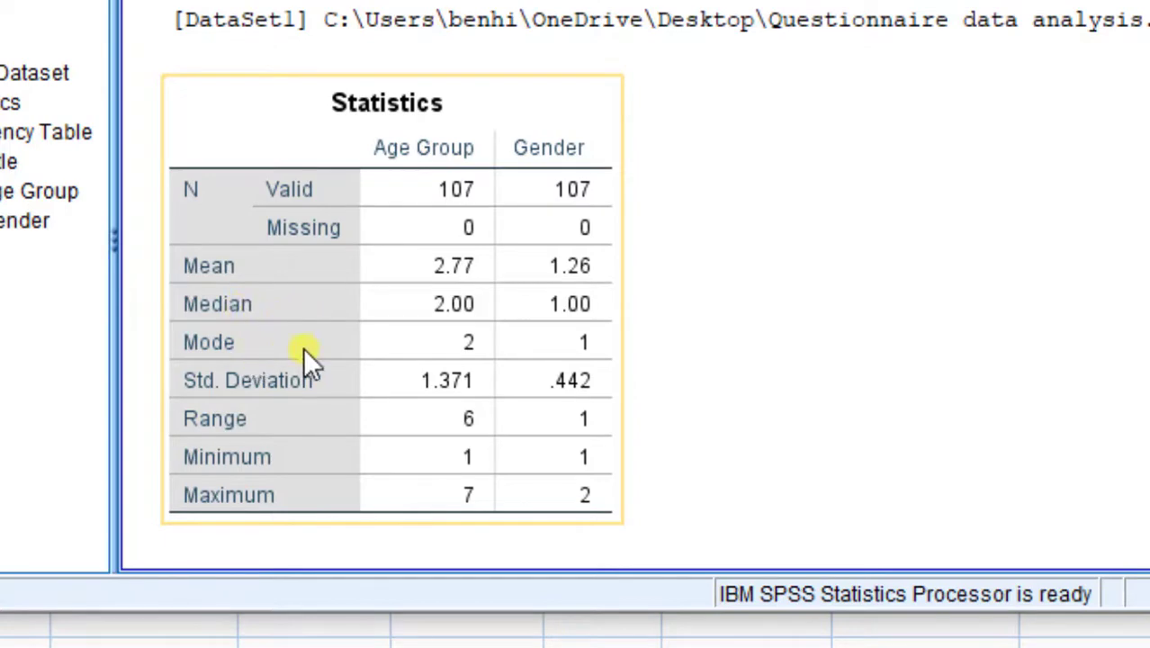
mouse_move(369, 495)
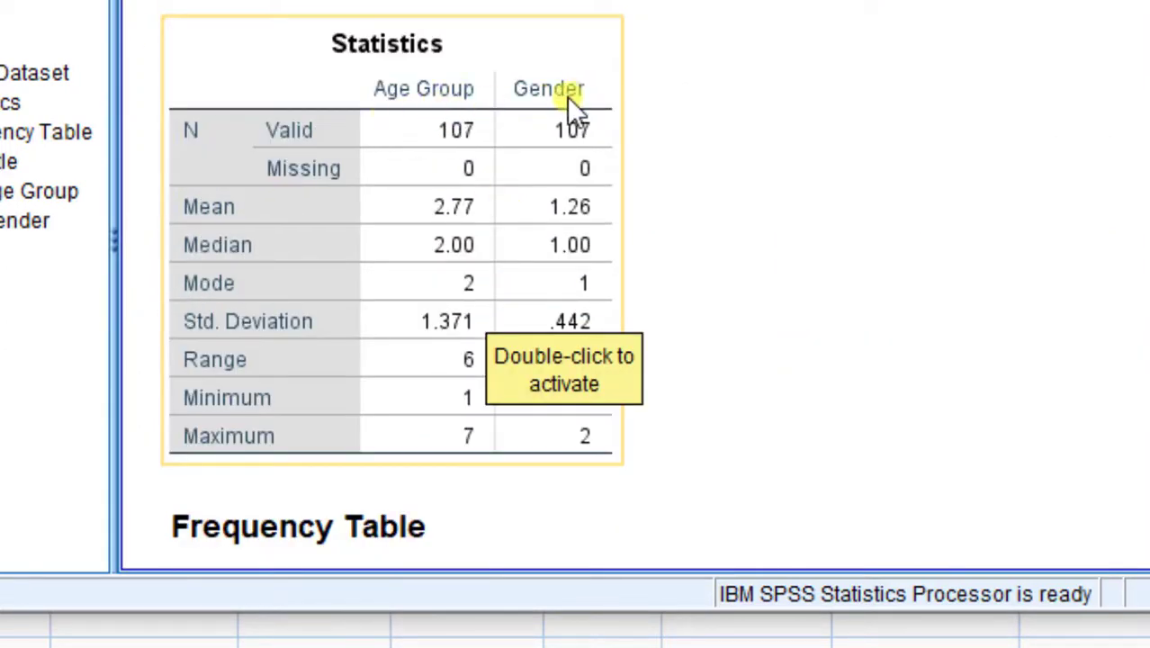
mouse_move(399, 177)
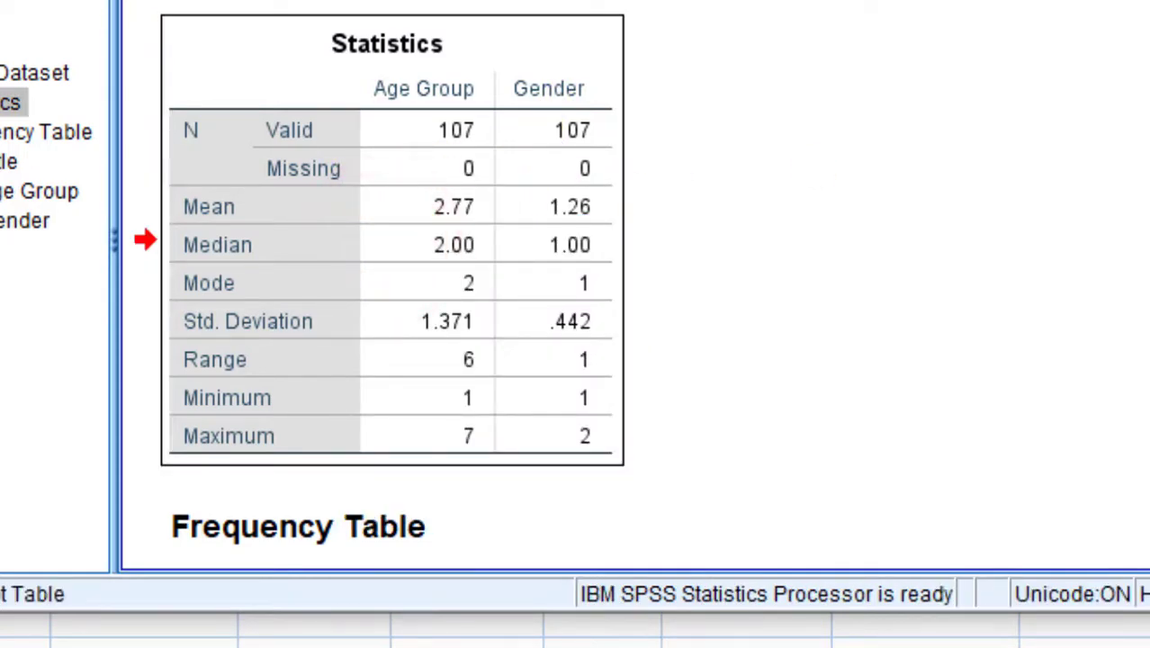
Scroll the output down to the Age Group frequency table
scroll(down, 3)
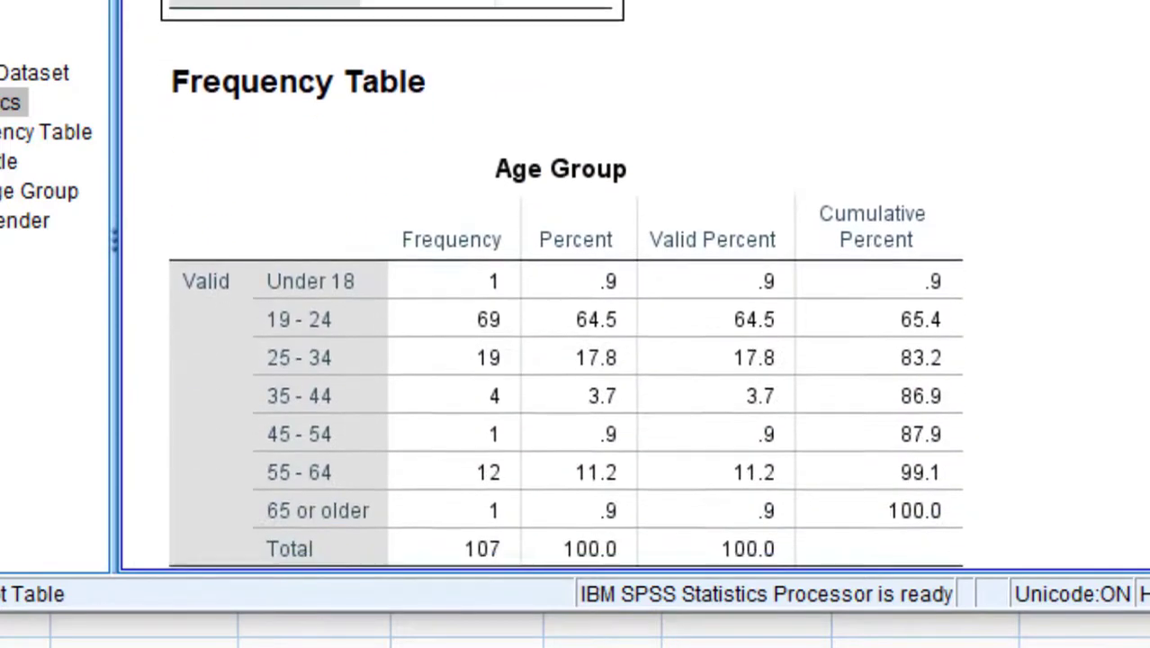
scroll(down, 3)
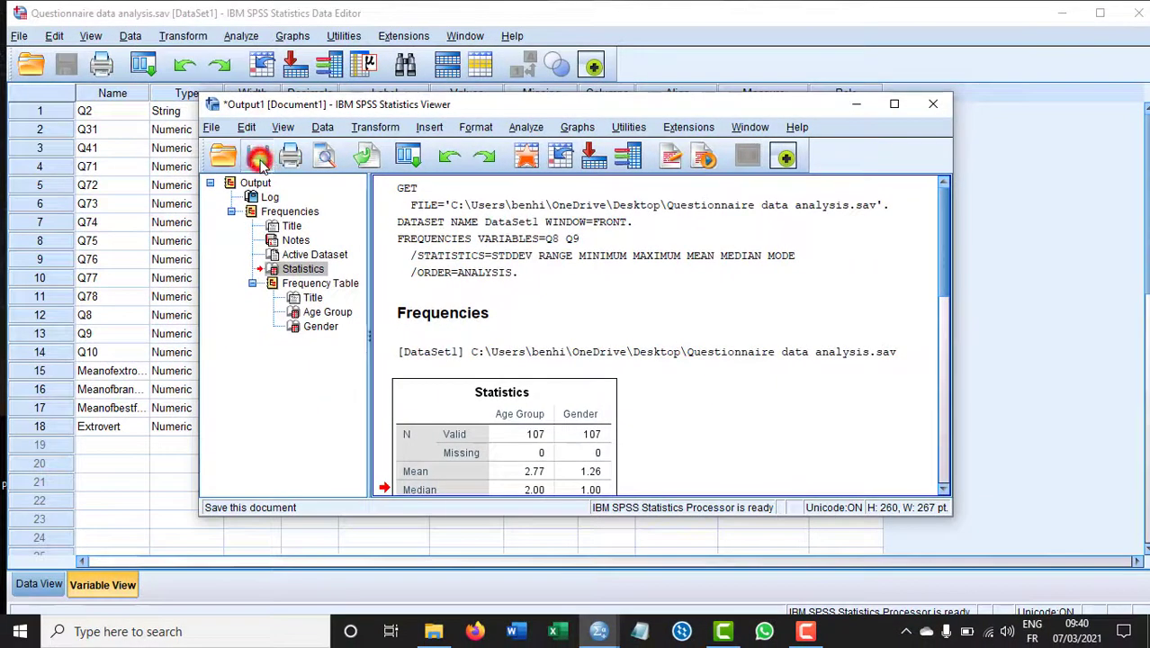
Save the output as Output1.spv on the desktop and close the Output Viewer
click(259, 155)
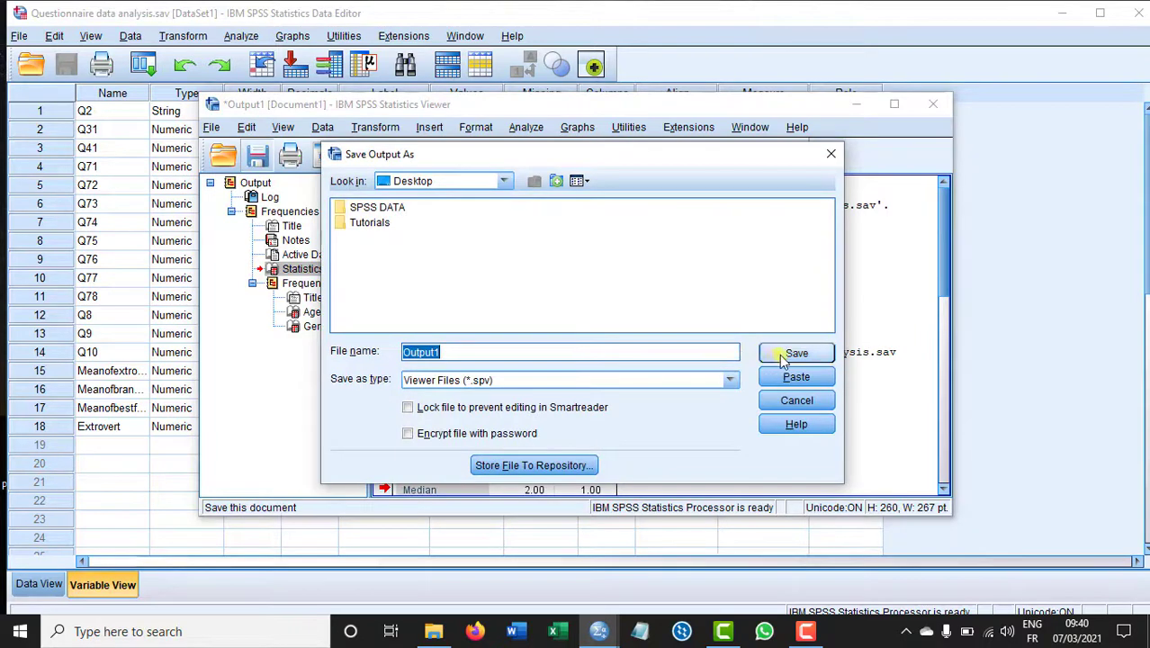
click(796, 351)
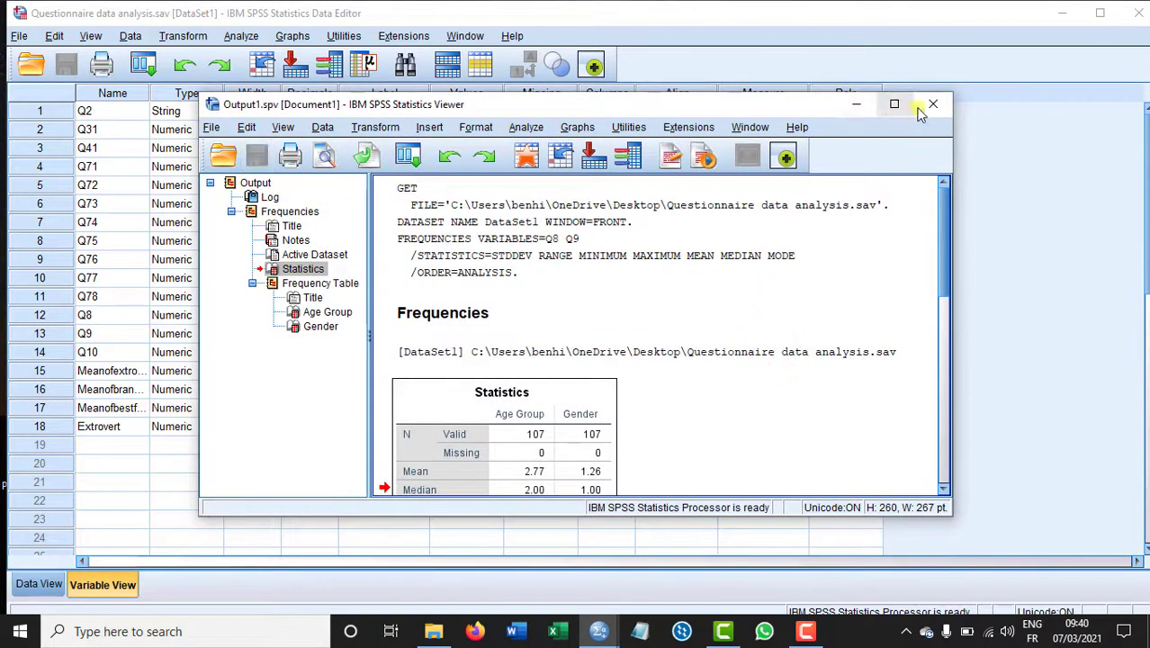
click(932, 104)
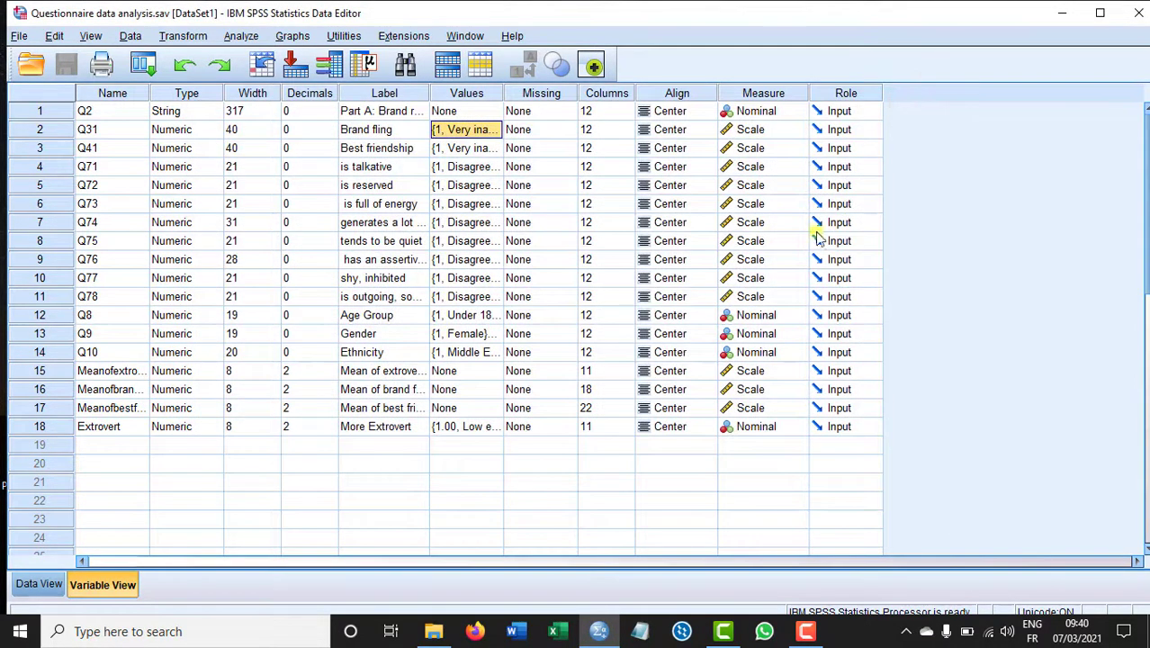